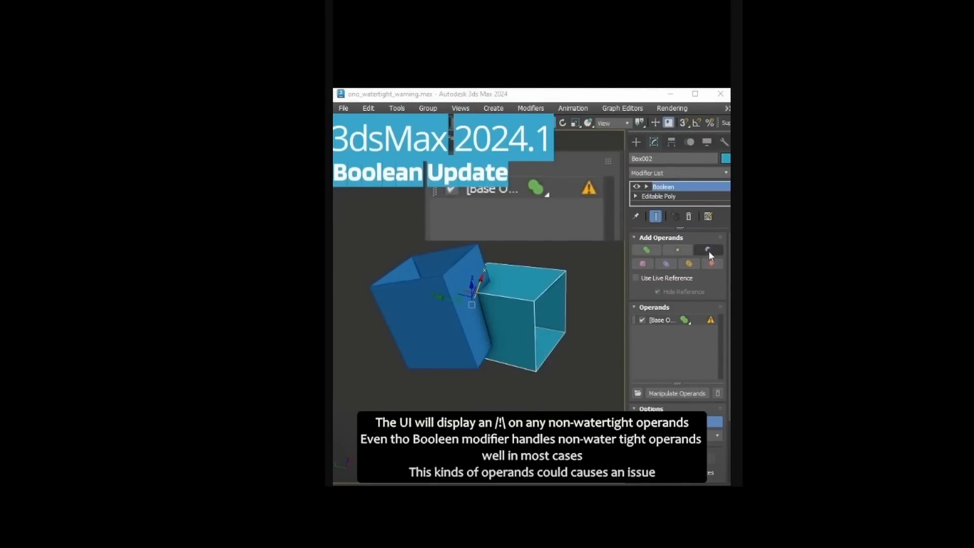
# Step: Read through the blog's 3ds Max 2024.1 what's-new list from the top
pyautogui.click(707, 249)
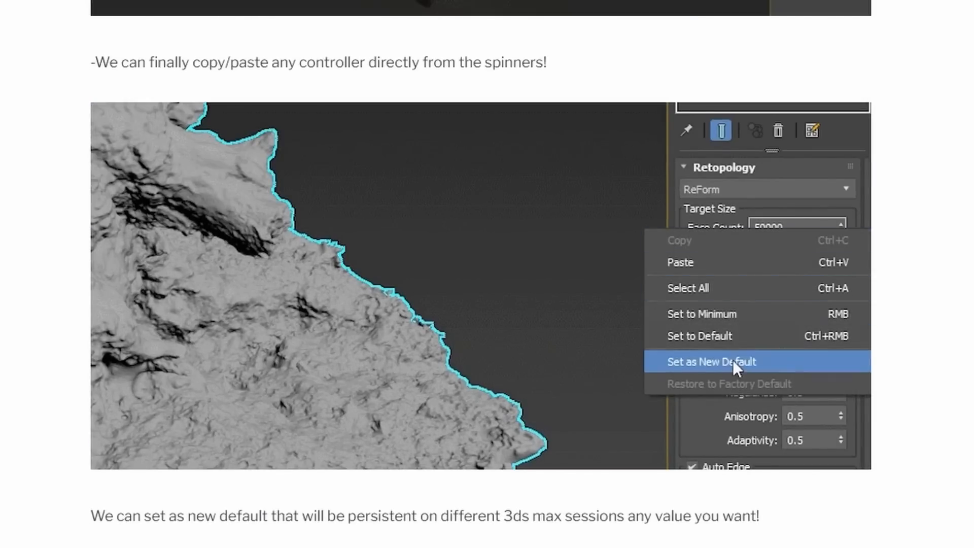
pyautogui.scroll(-3)
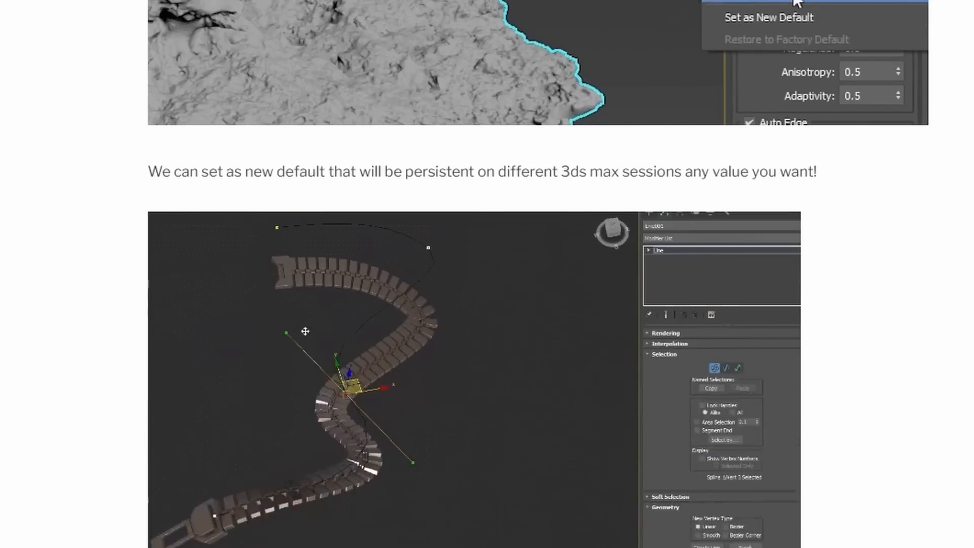
pyautogui.scroll(-3)
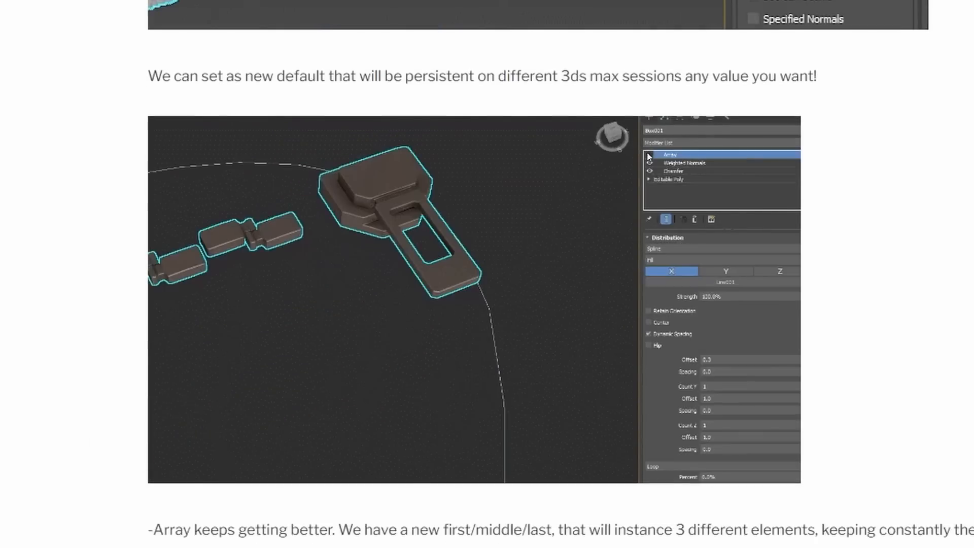
pyautogui.click(634, 412)
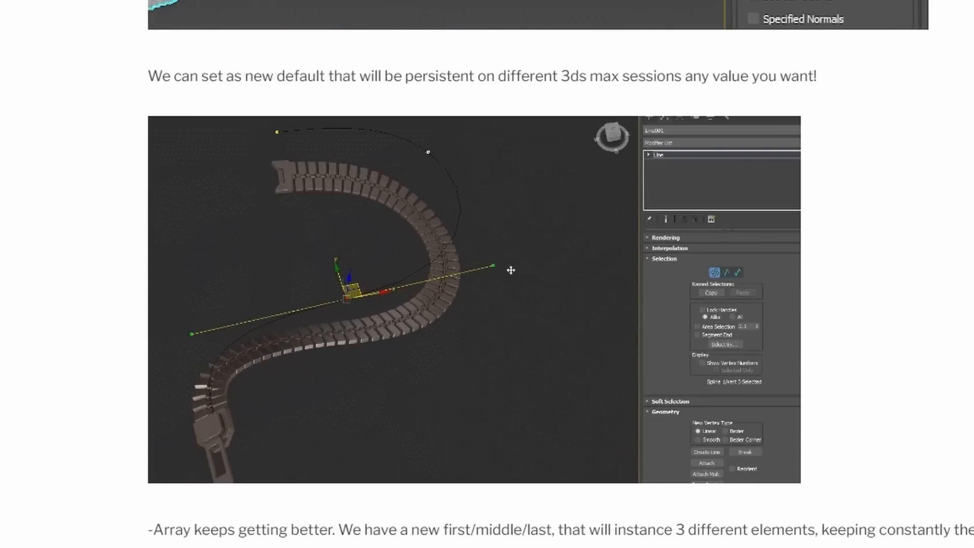
pyautogui.scroll(-3)
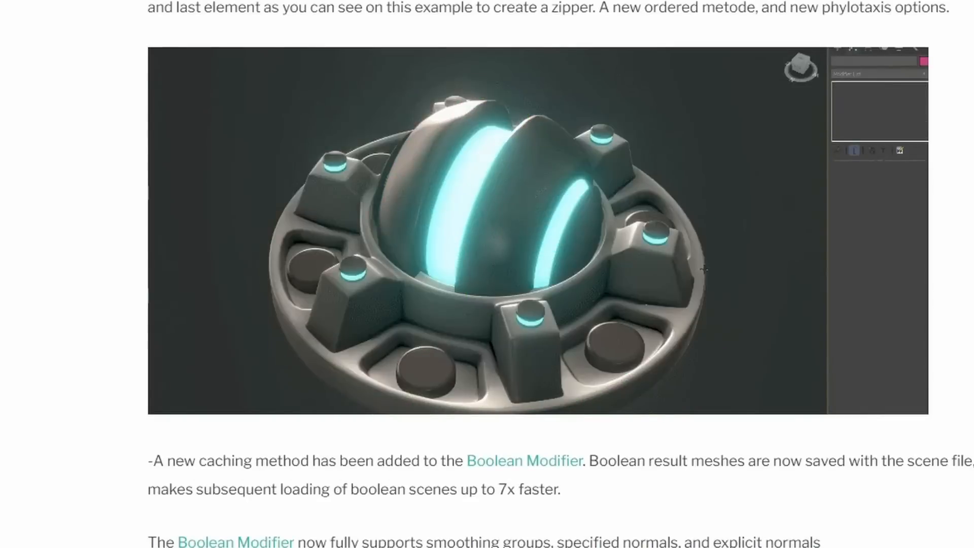
pyautogui.click(863, 86)
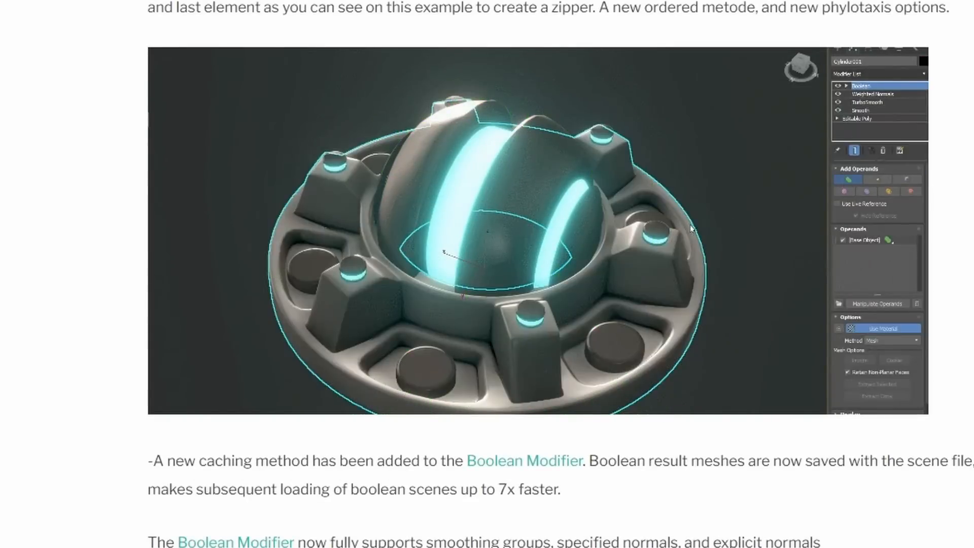
pyautogui.scroll(-3)
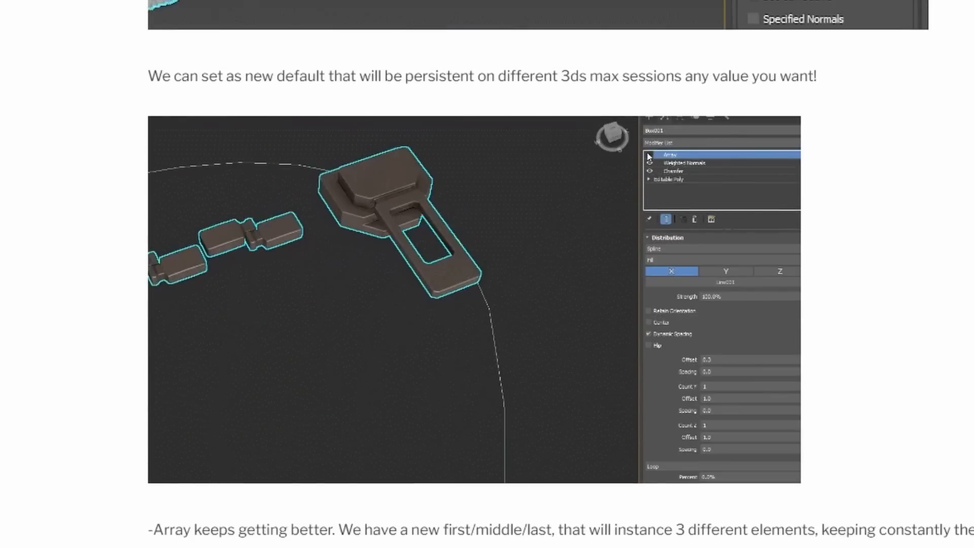
pyautogui.scroll(-3)
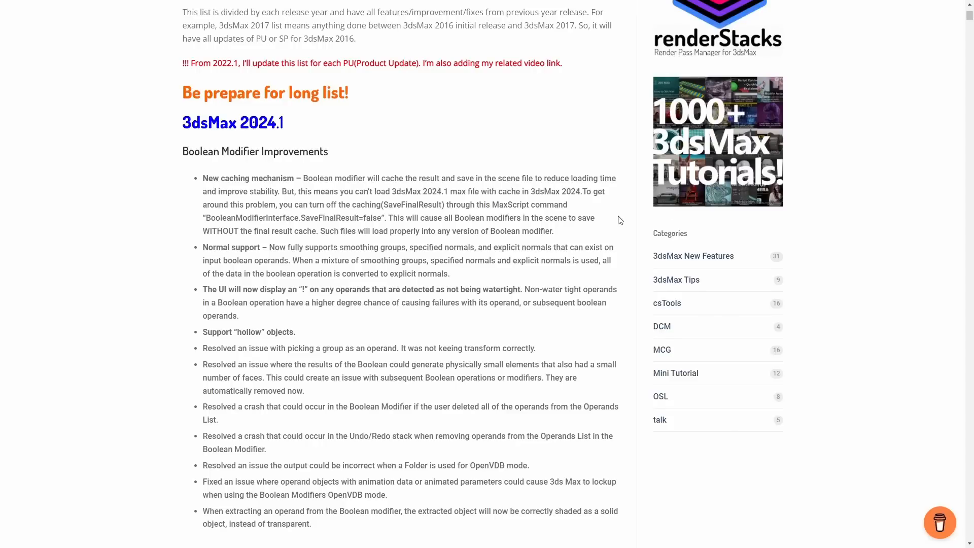
# Step: Scroll past the Color Management and Slate sections to the cs_sme_drop post
pyautogui.scroll(-3)
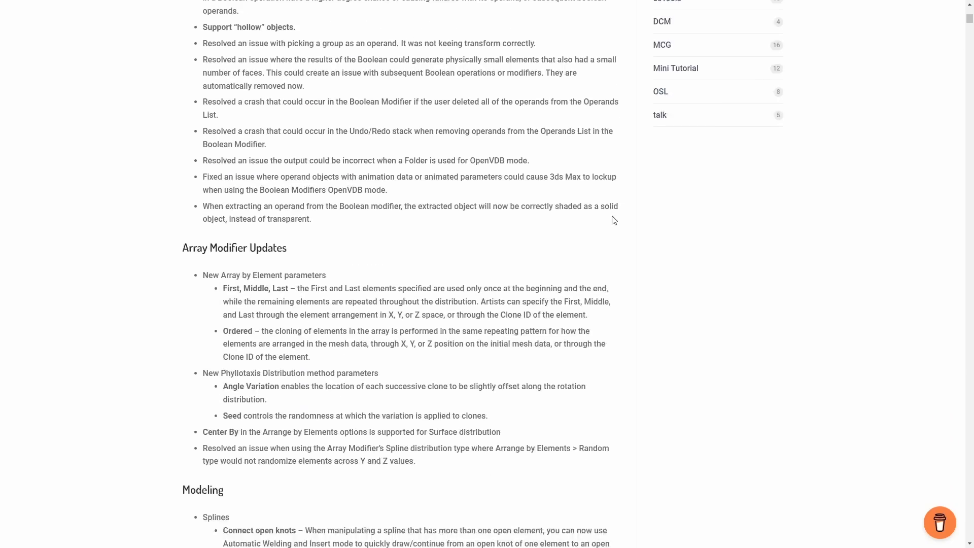
pyautogui.scroll(-3)
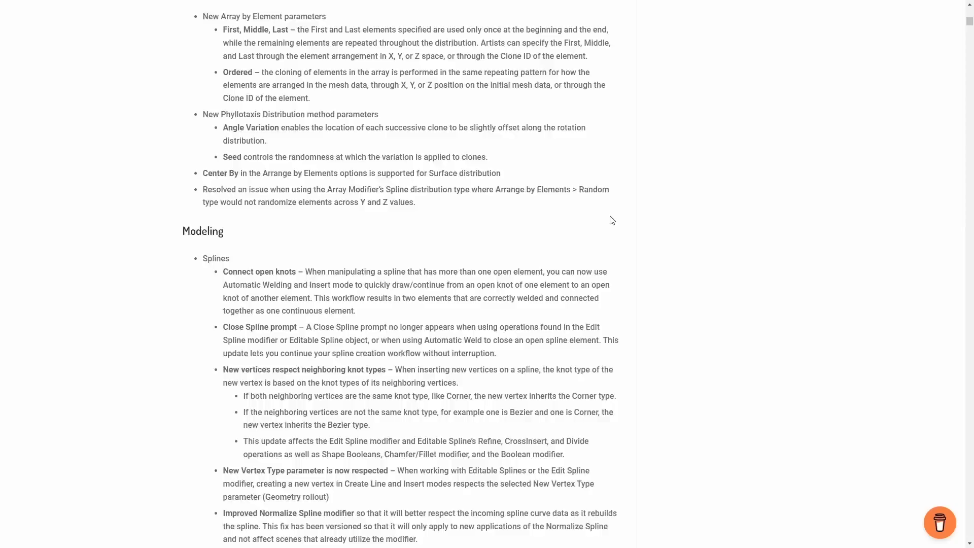
pyautogui.scroll(-3)
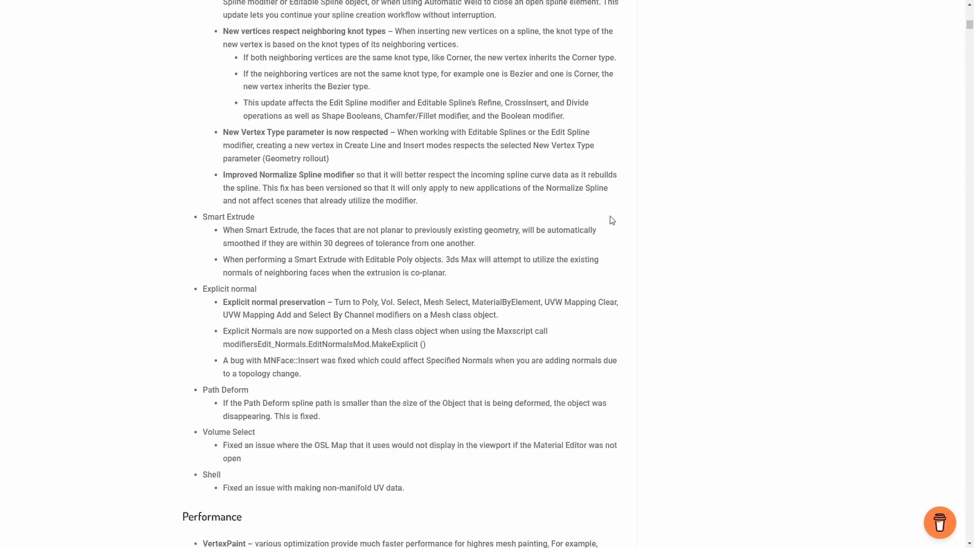
pyautogui.scroll(-3)
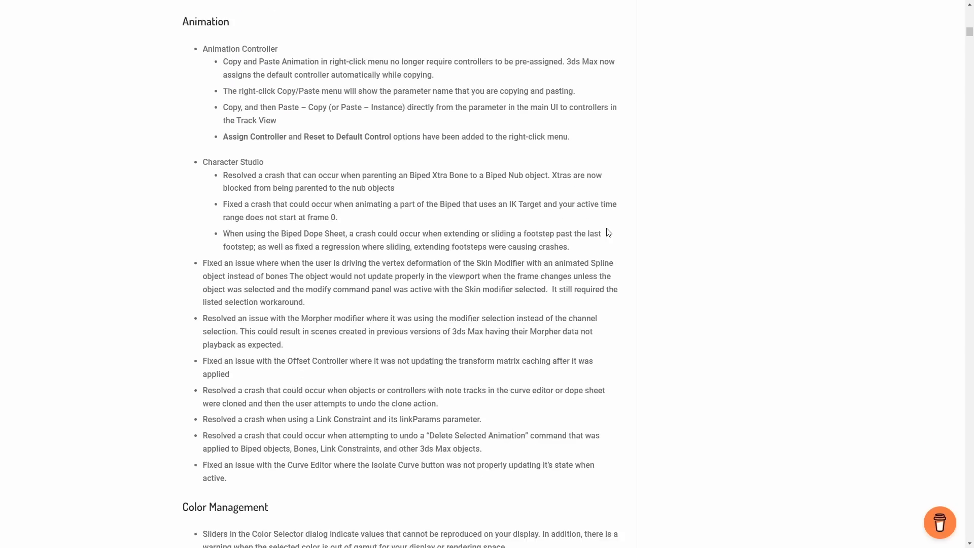
pyautogui.scroll(-3)
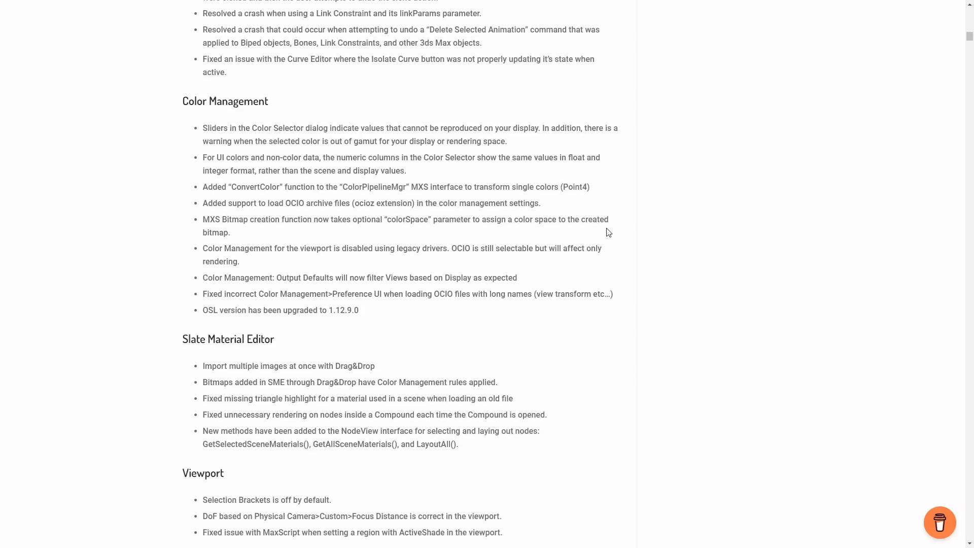
pyautogui.scroll(-3)
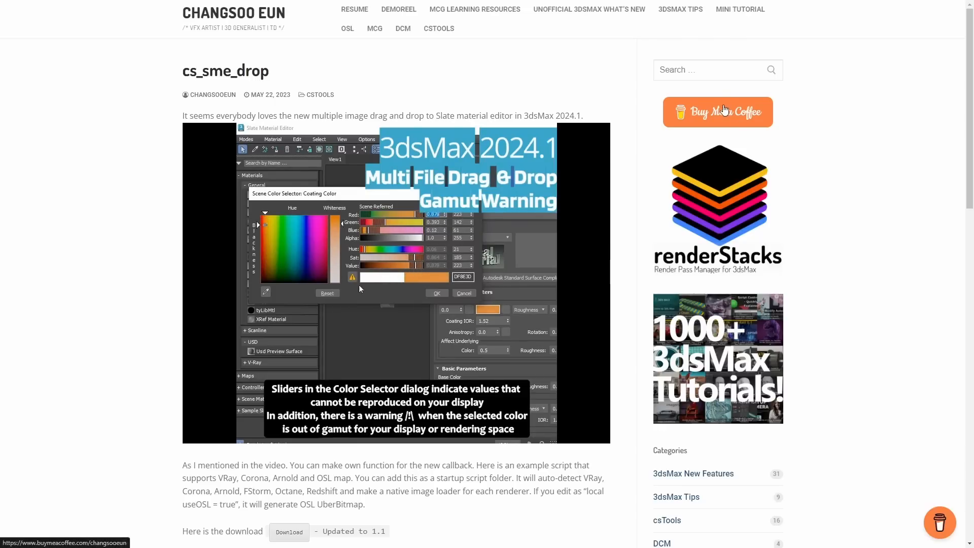
# Step: Open Changsoo Eun's Buy Me a Coffee page from the blog sidebar button
pyautogui.click(717, 111)
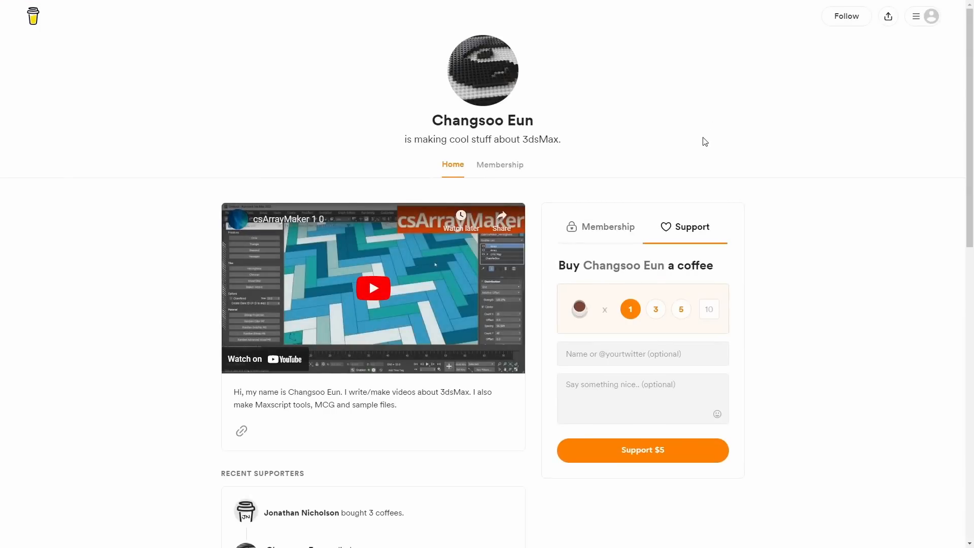
pyautogui.moveTo(697, 155)
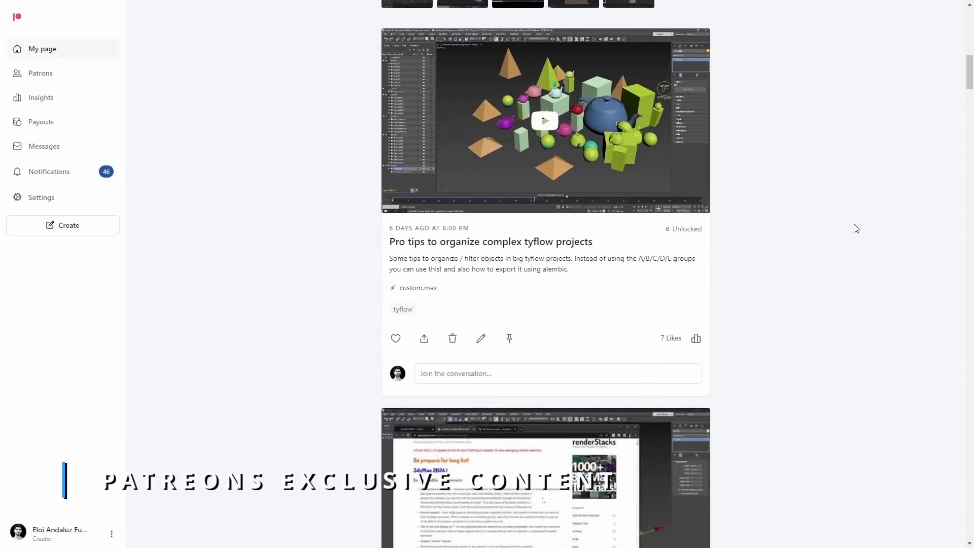
pyautogui.scroll(-3)
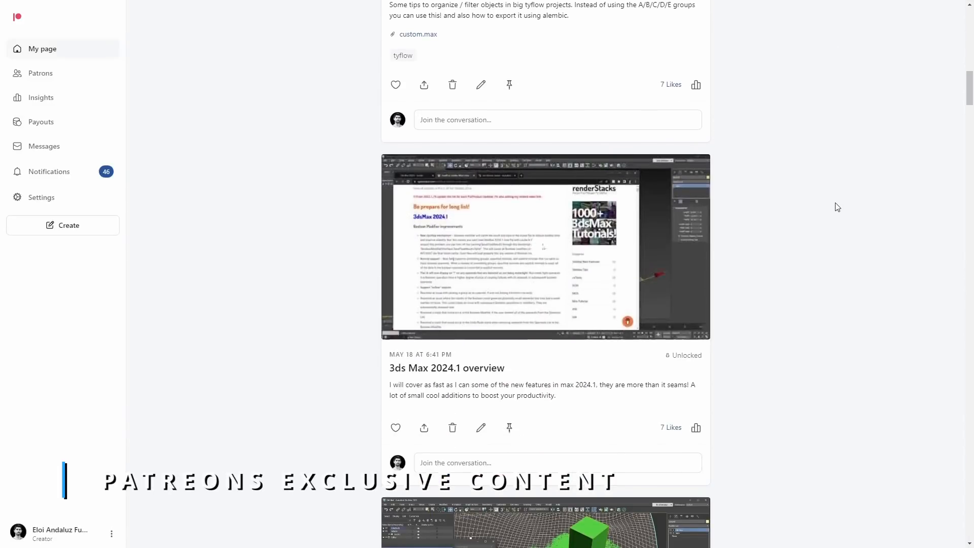
pyautogui.scroll(-3)
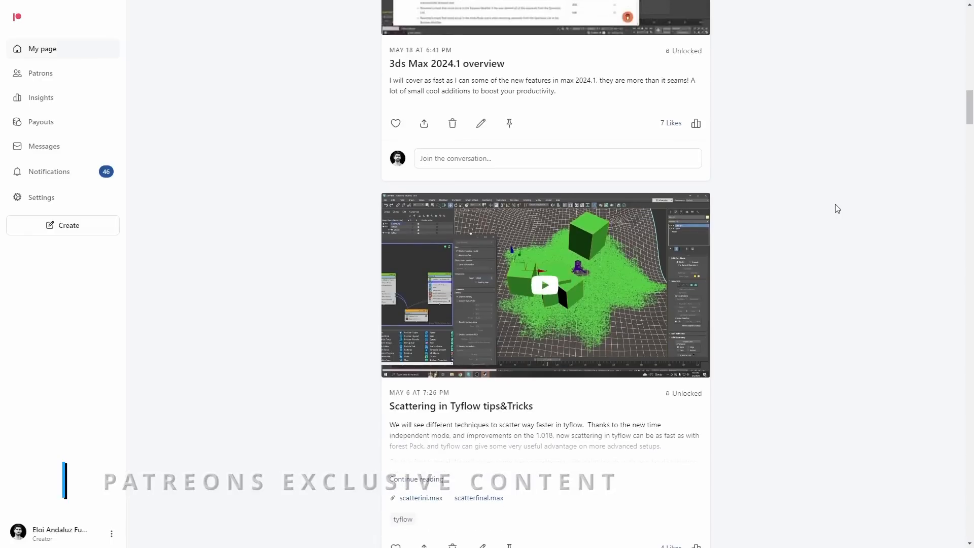
pyautogui.scroll(-3)
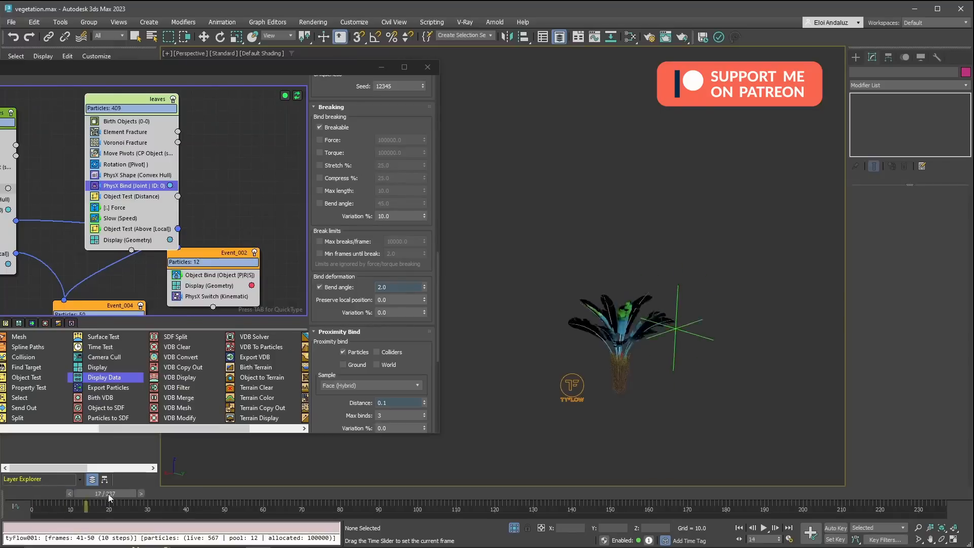
# Step: Scrub the time slider through the tyFlow vegetation simulation with breakable bindings
pyautogui.moveTo(108, 507); pyautogui.dragTo(79, 506)
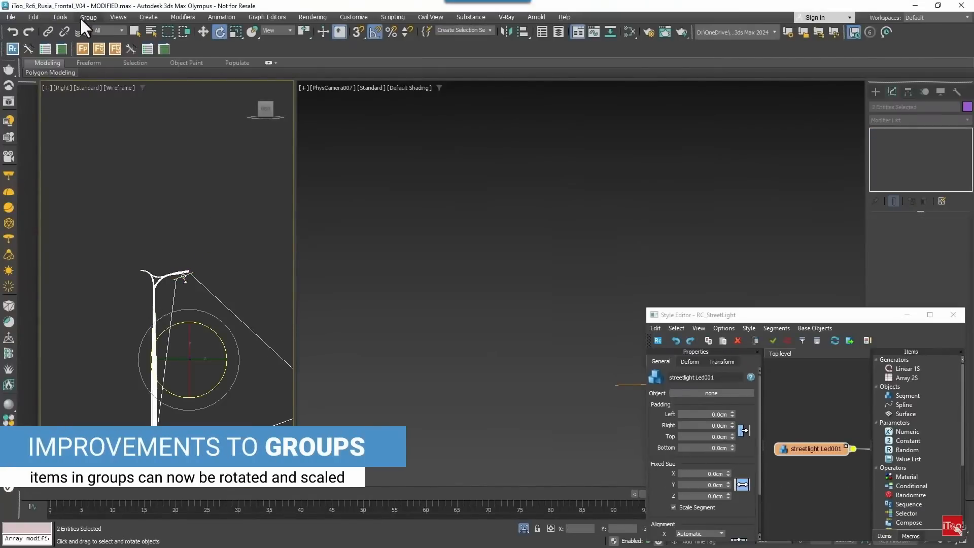
pyautogui.click(88, 17)
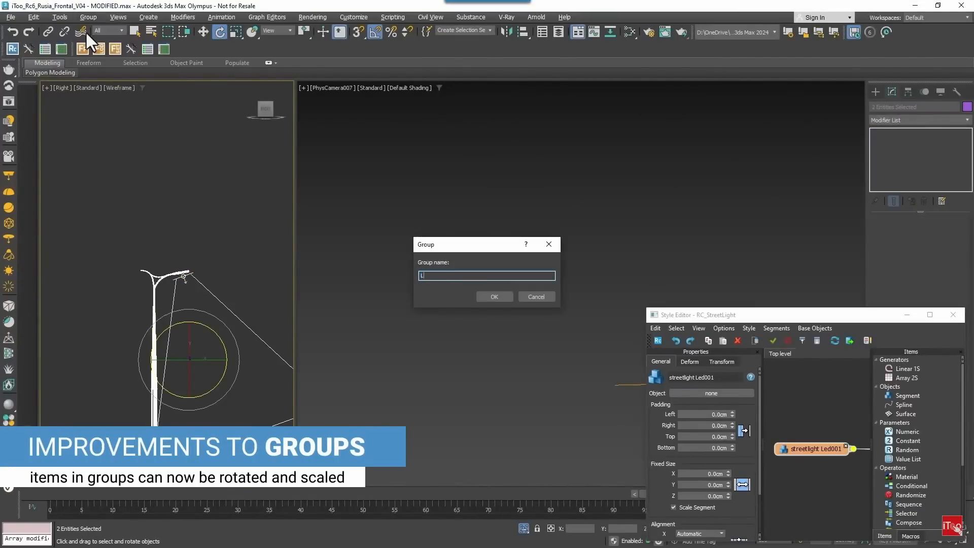
pyautogui.click(710, 392)
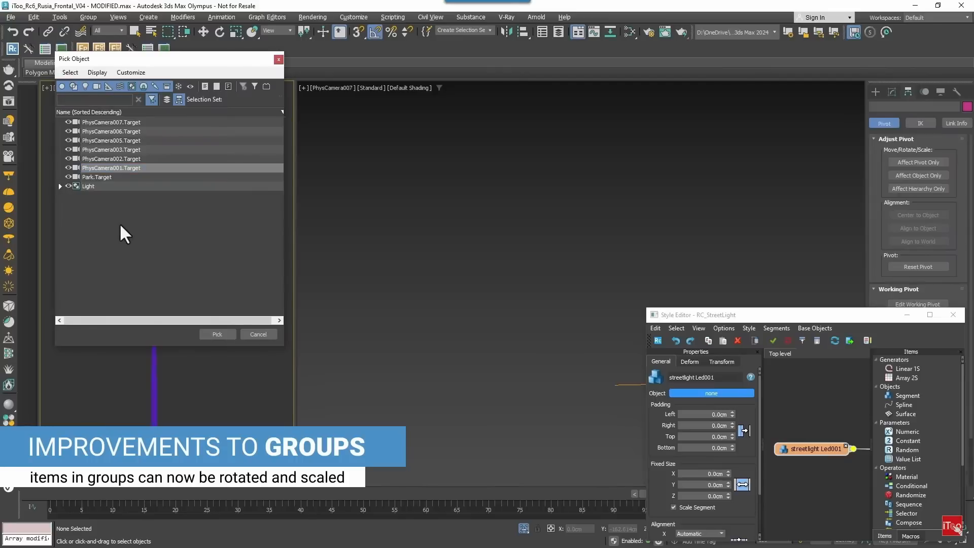
pyautogui.click(216, 334)
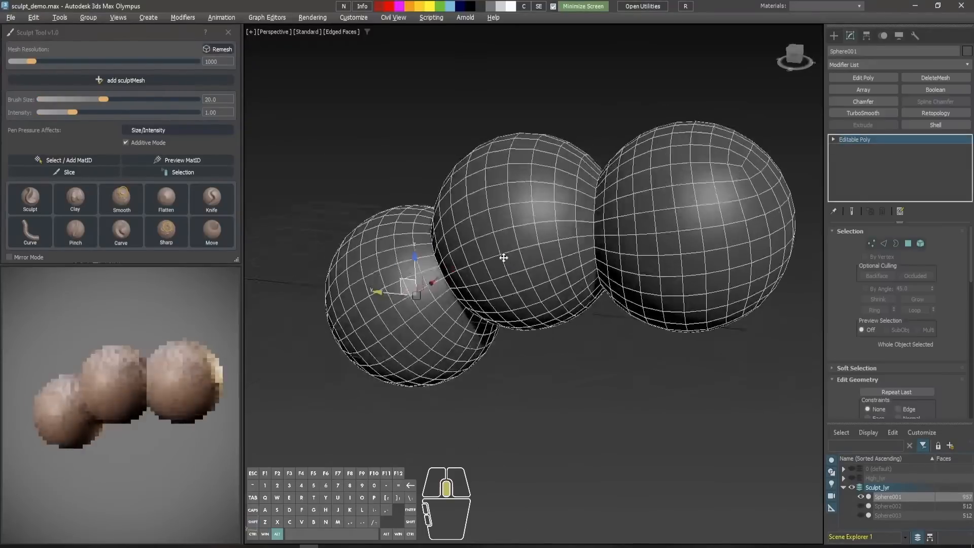
# Step: Sculpt the head with Sculpt Tool v1.0 brushes and enable Preview MatID for the eyebrows
pyautogui.moveTo(503, 257); pyautogui.dragTo(583, 235)
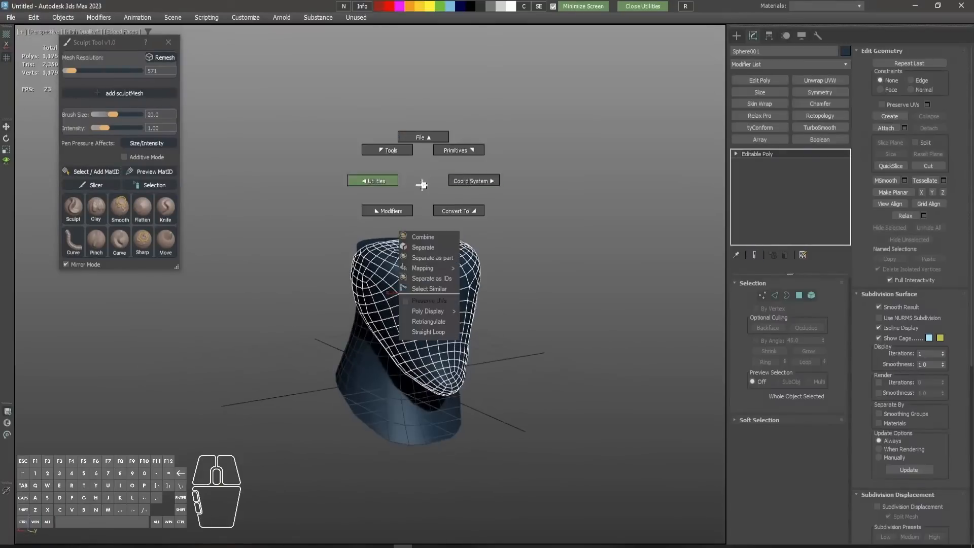
pyautogui.press('w')
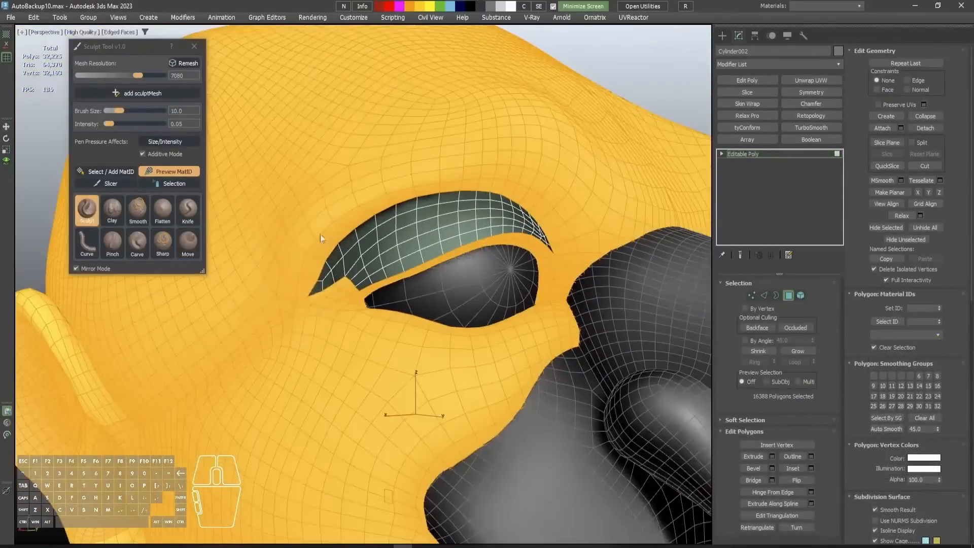
pyautogui.click(188, 242)
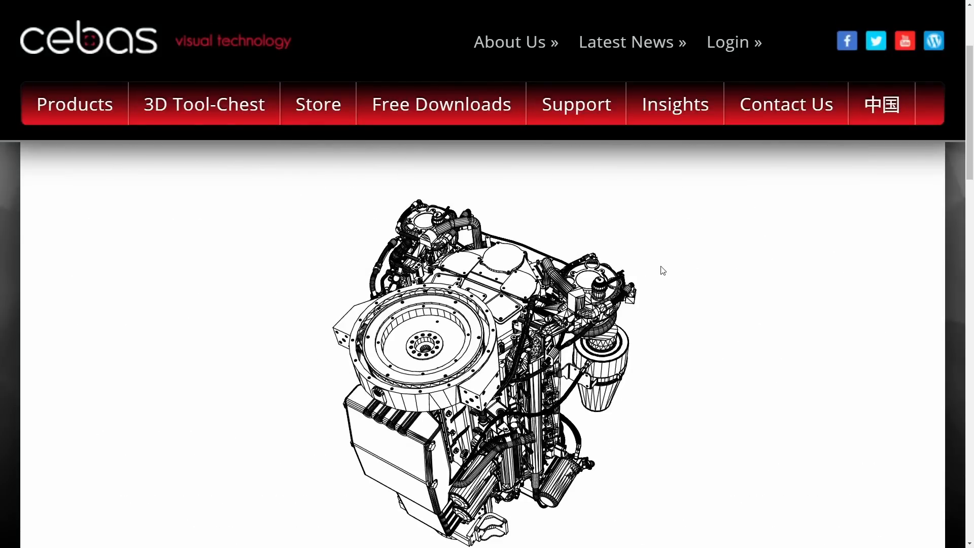
# Step: Scroll the cebas product page down to the engine line-art image
pyautogui.scroll(-3)
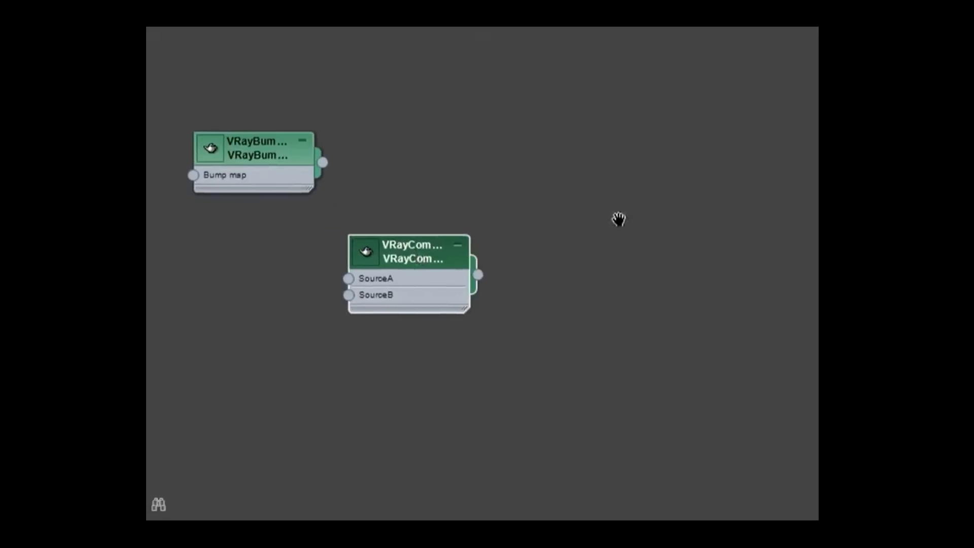
# Step: Add a falloff node, a VRayCompTex node, then another falloff node to the Slate canvas
pyautogui.write('fa')
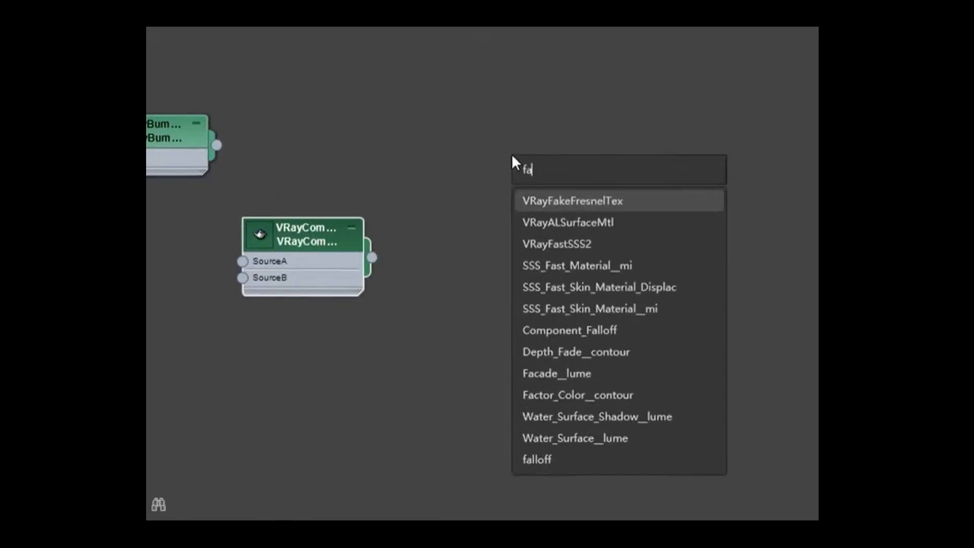
pyautogui.click(536, 459)
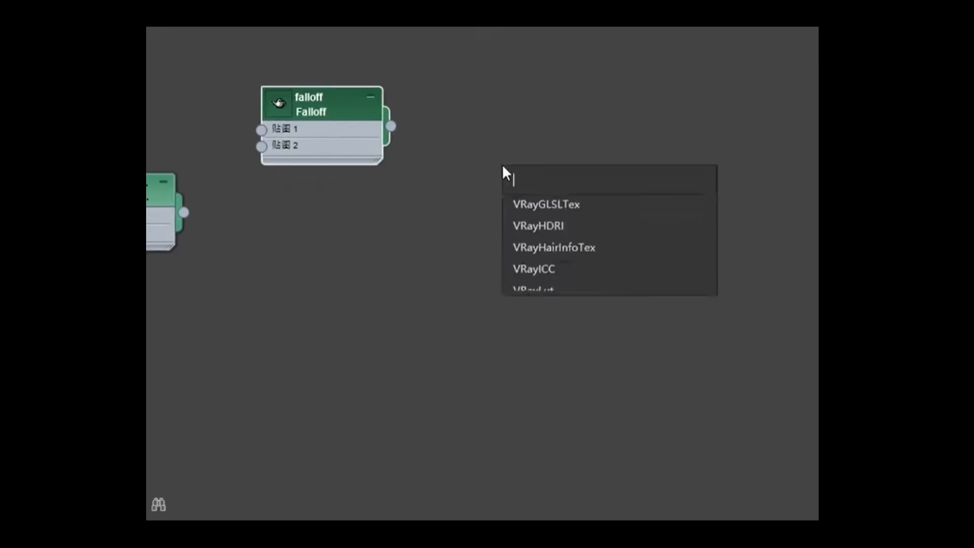
pyautogui.write('mtl')
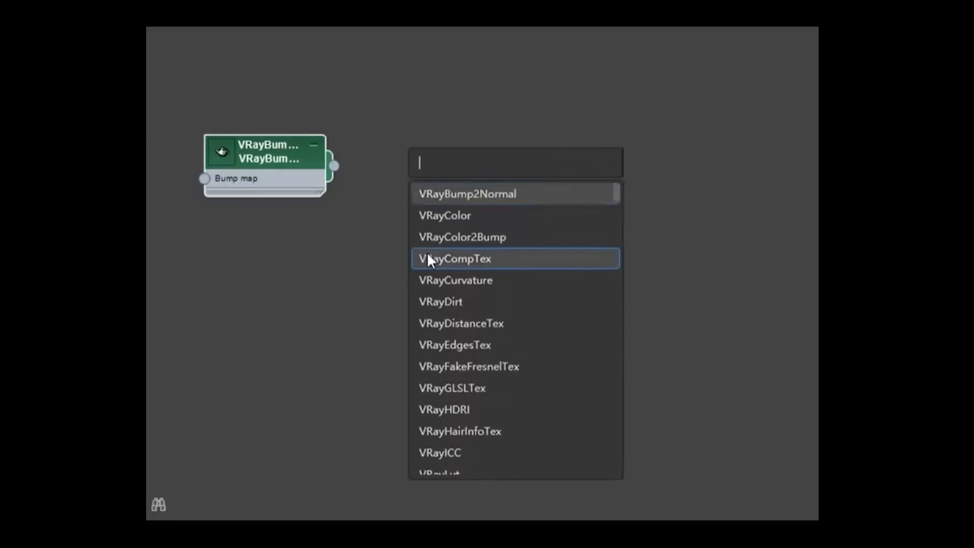
pyautogui.click(454, 258)
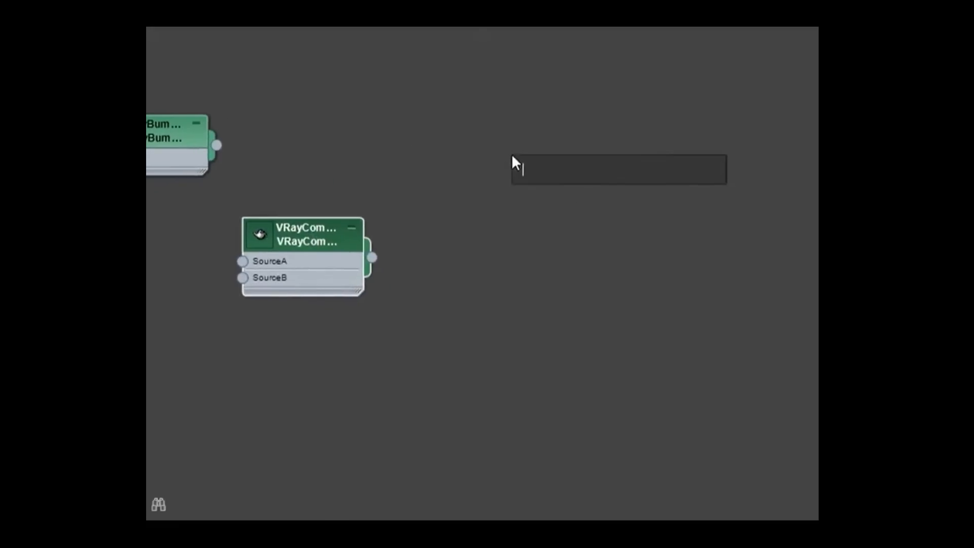
pyautogui.write('fall')
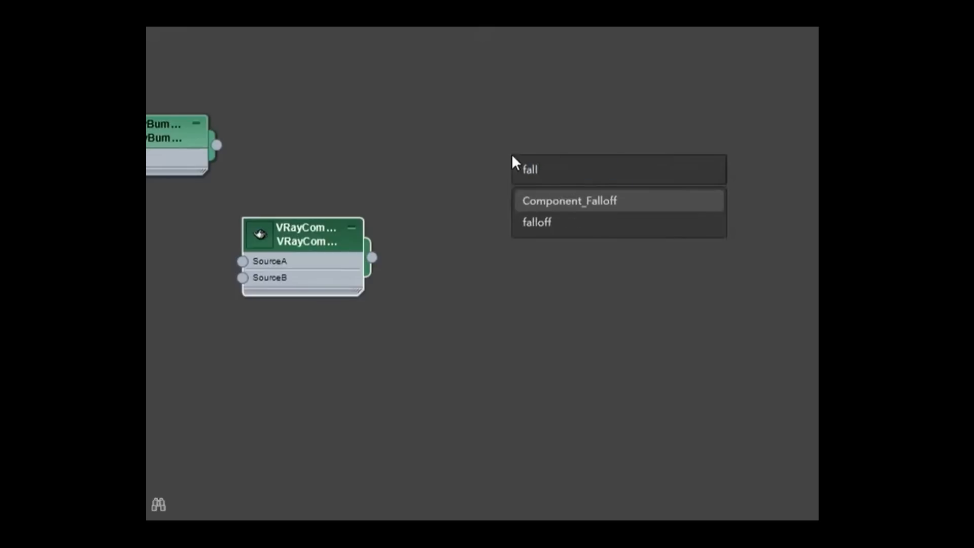
pyautogui.click(537, 222)
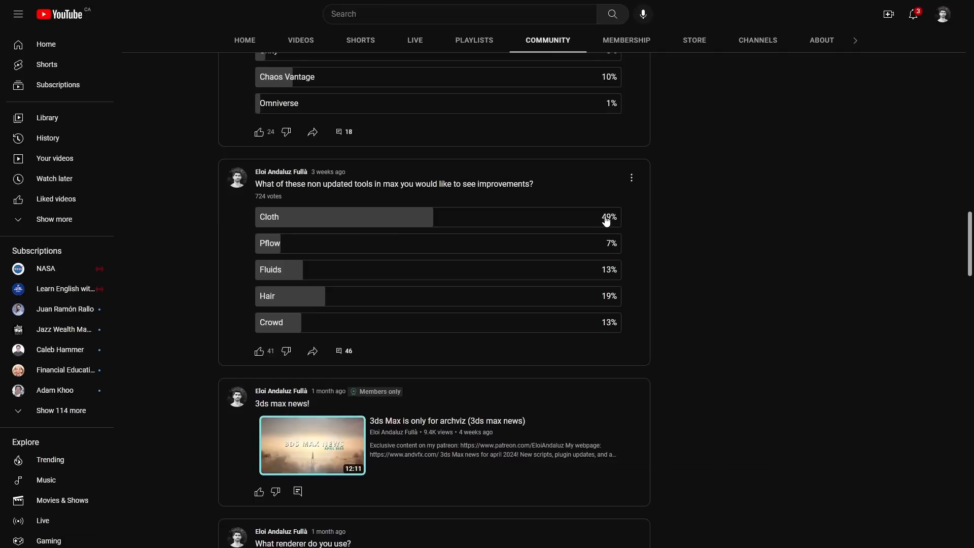
pyautogui.moveTo(697, 216)
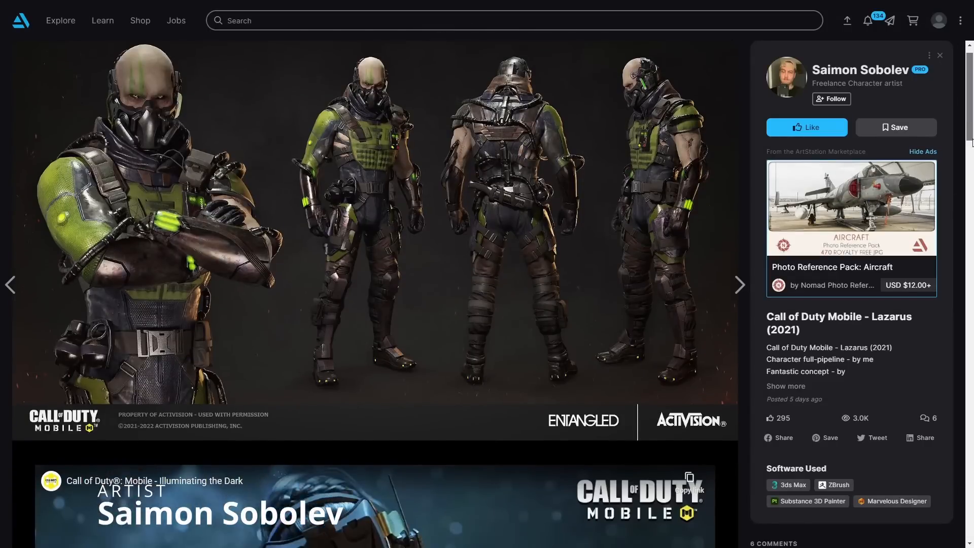
# Step: Browse the Rocket Car project images and the artist's description on ArtStation
pyautogui.scroll(-3)
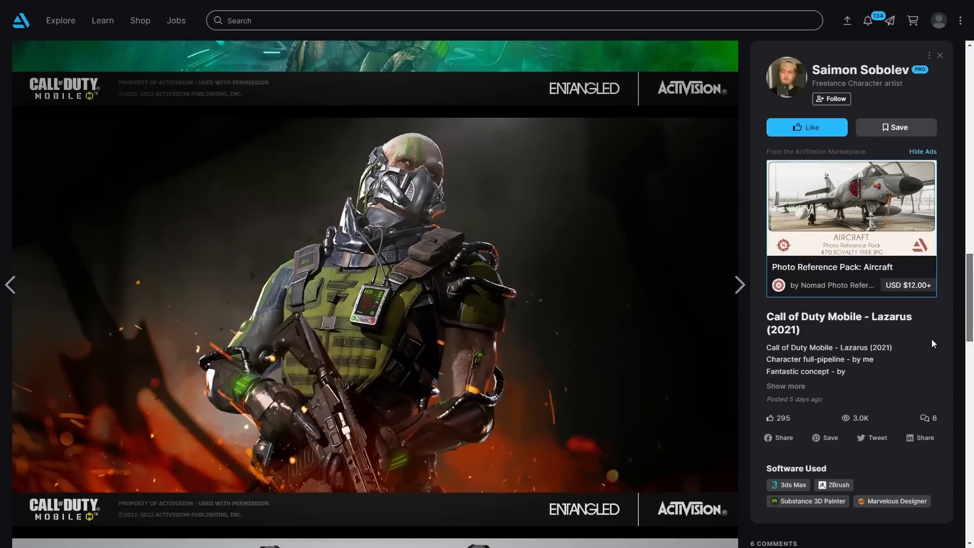
pyautogui.click(739, 284)
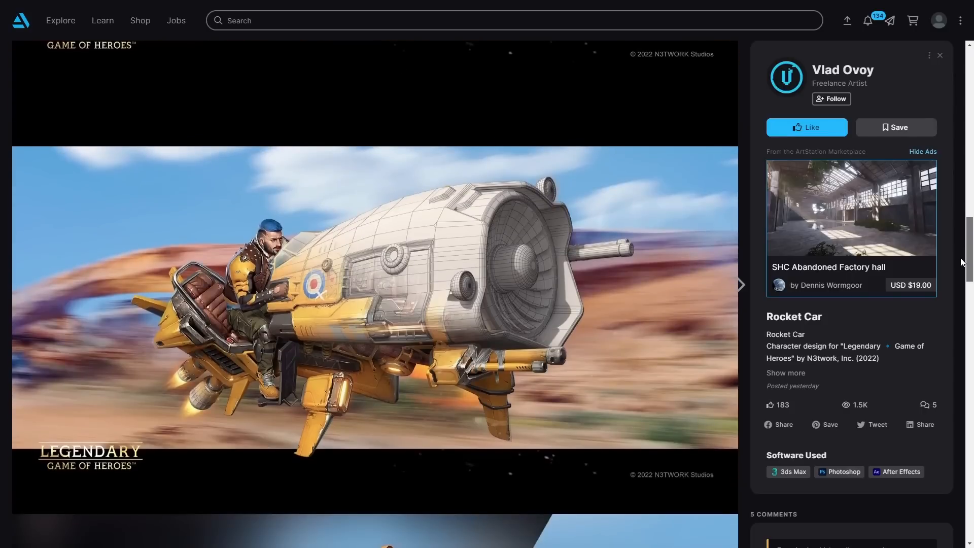
pyautogui.scroll(-3)
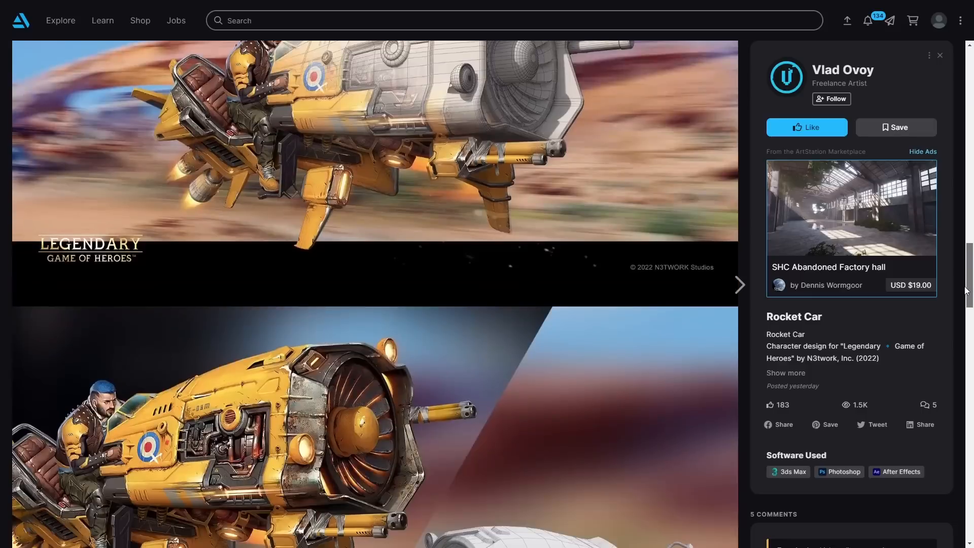
pyautogui.scroll(-3)
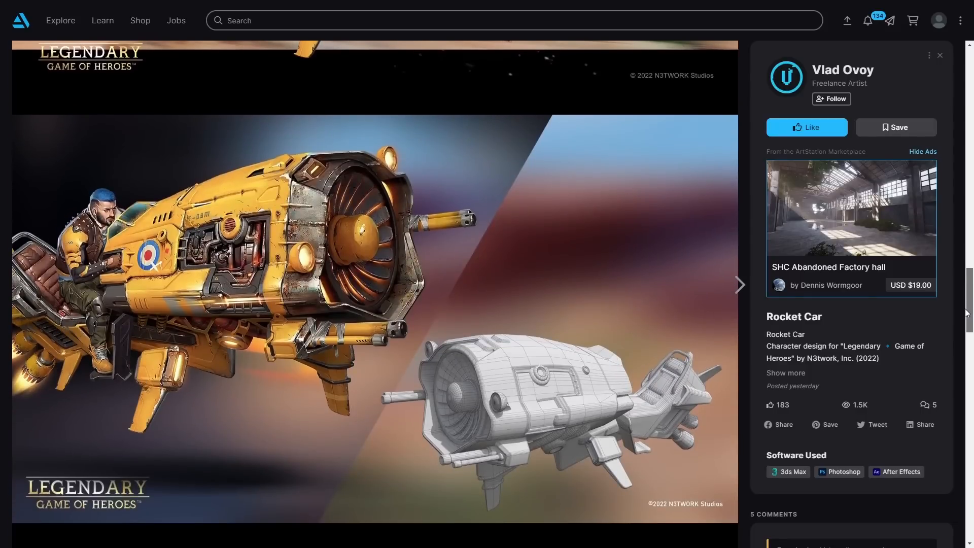
pyautogui.scroll(-3)
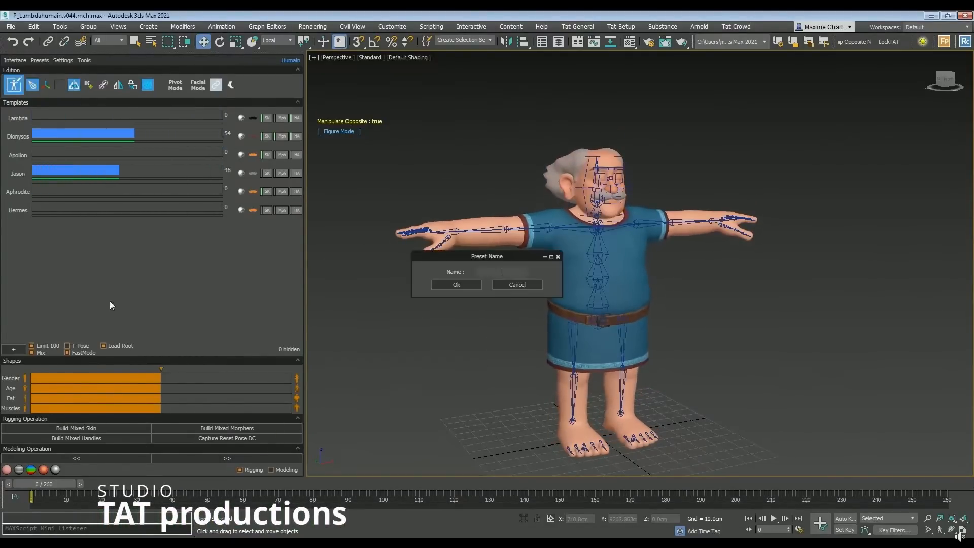
# Step: Dismiss the Preset Name prompt and scrub the old man's animation to frame 208
pyautogui.click(456, 285)
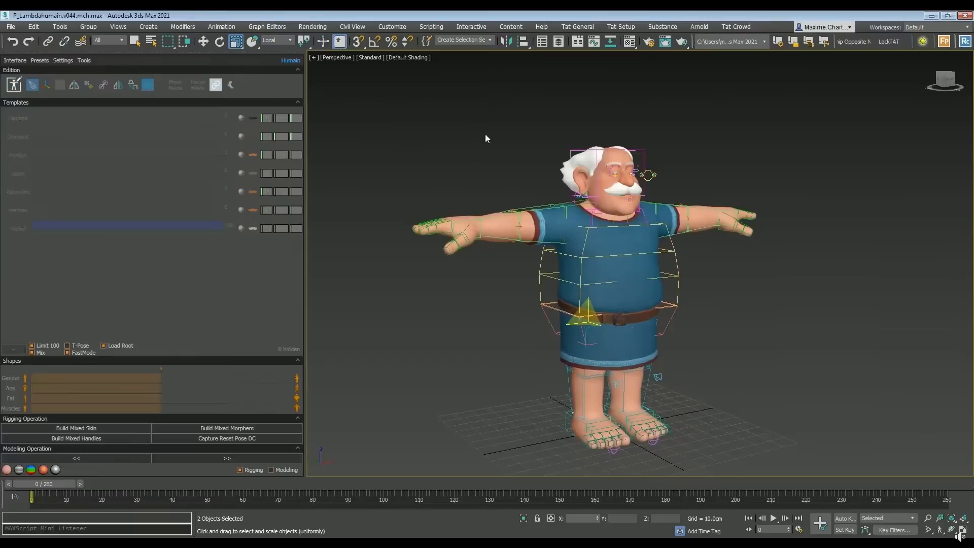
pyautogui.moveTo(31, 496); pyautogui.dragTo(229, 497)
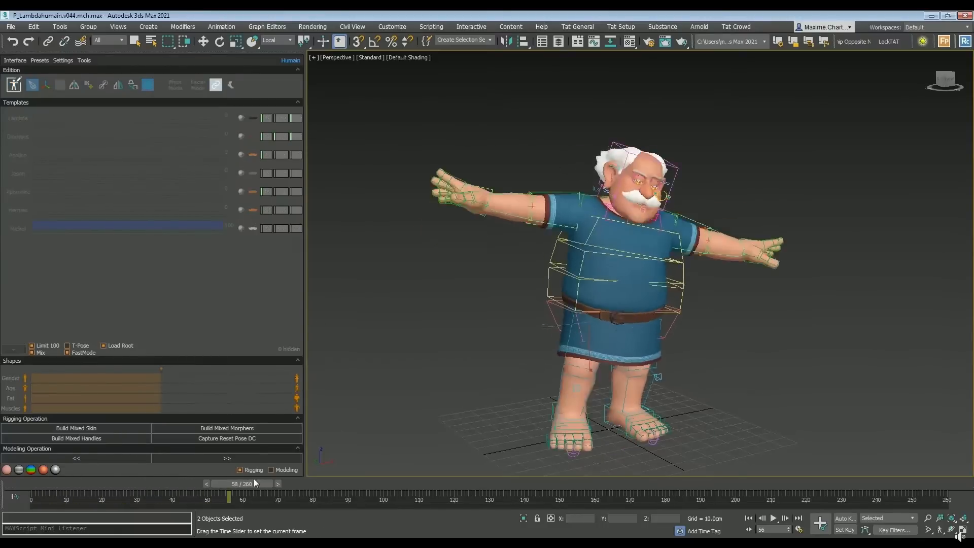
pyautogui.moveTo(229, 497); pyautogui.dragTo(550, 497)
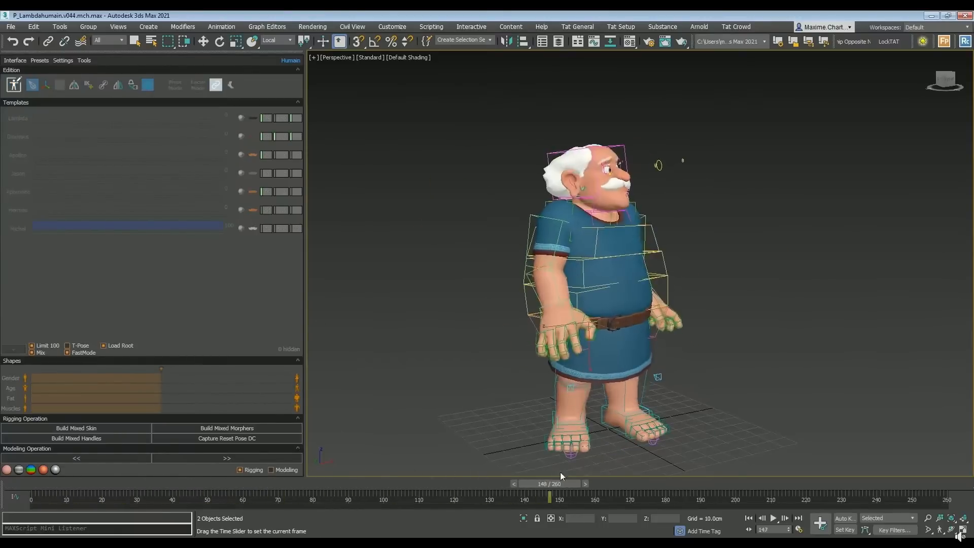
pyautogui.moveTo(550, 497); pyautogui.dragTo(757, 497)
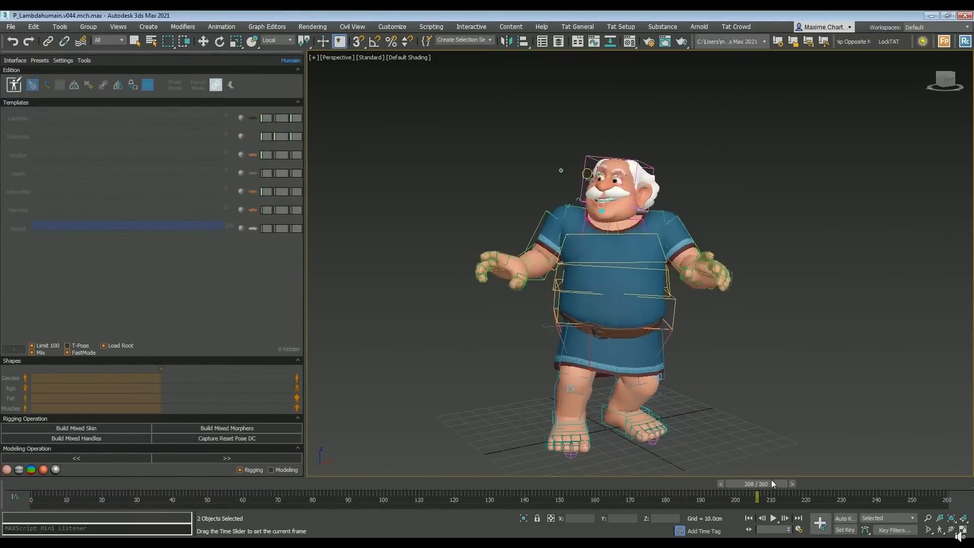